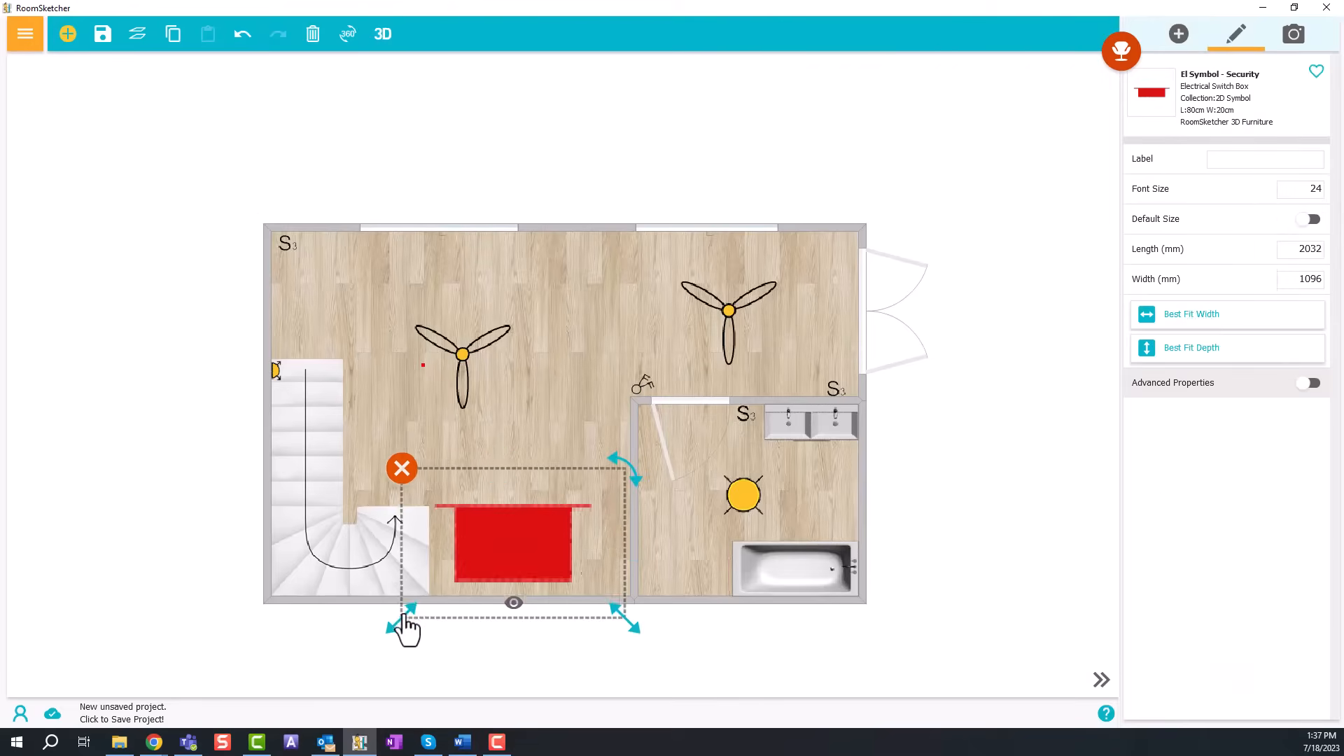
Step: Shrink the red switch box to 1307 × 359 mm and angle it diagonally beside the stairs
{"action": "left_click_drag", "start_coordinate": [409, 630], "coordinate": [590, 574]}
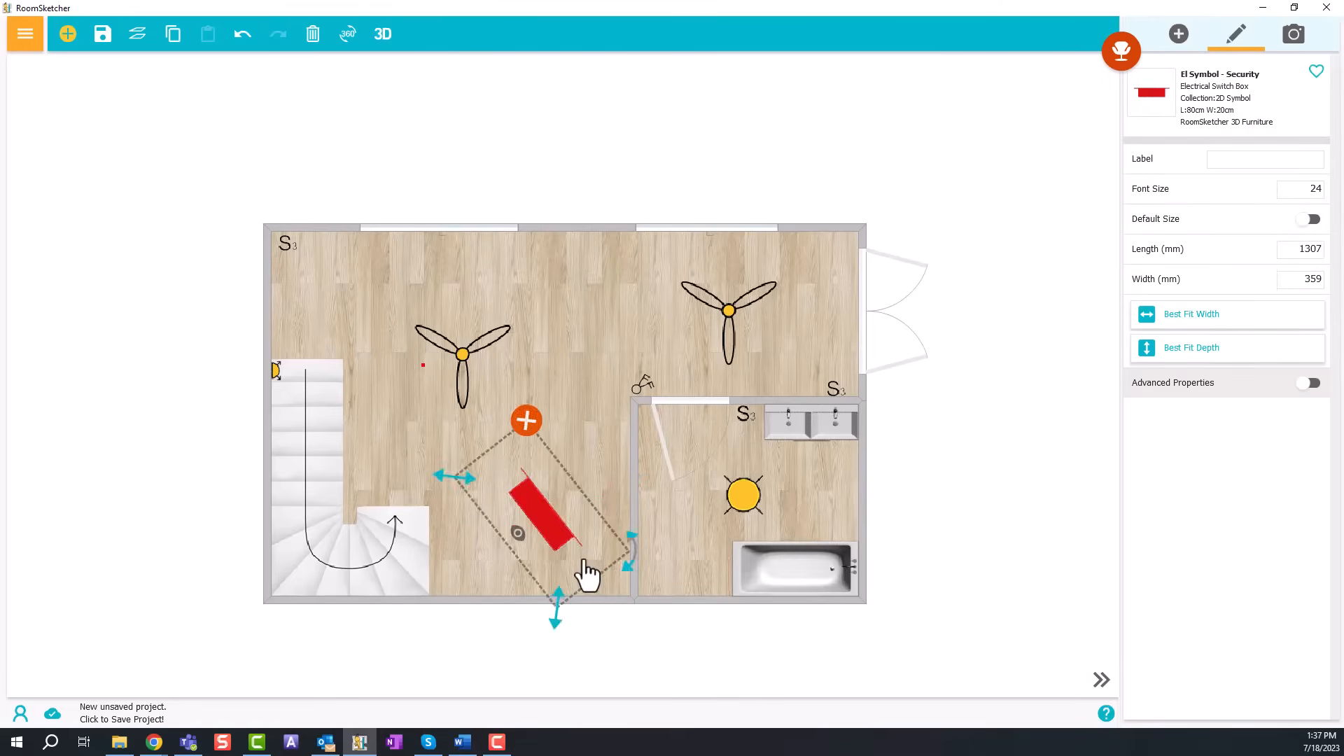